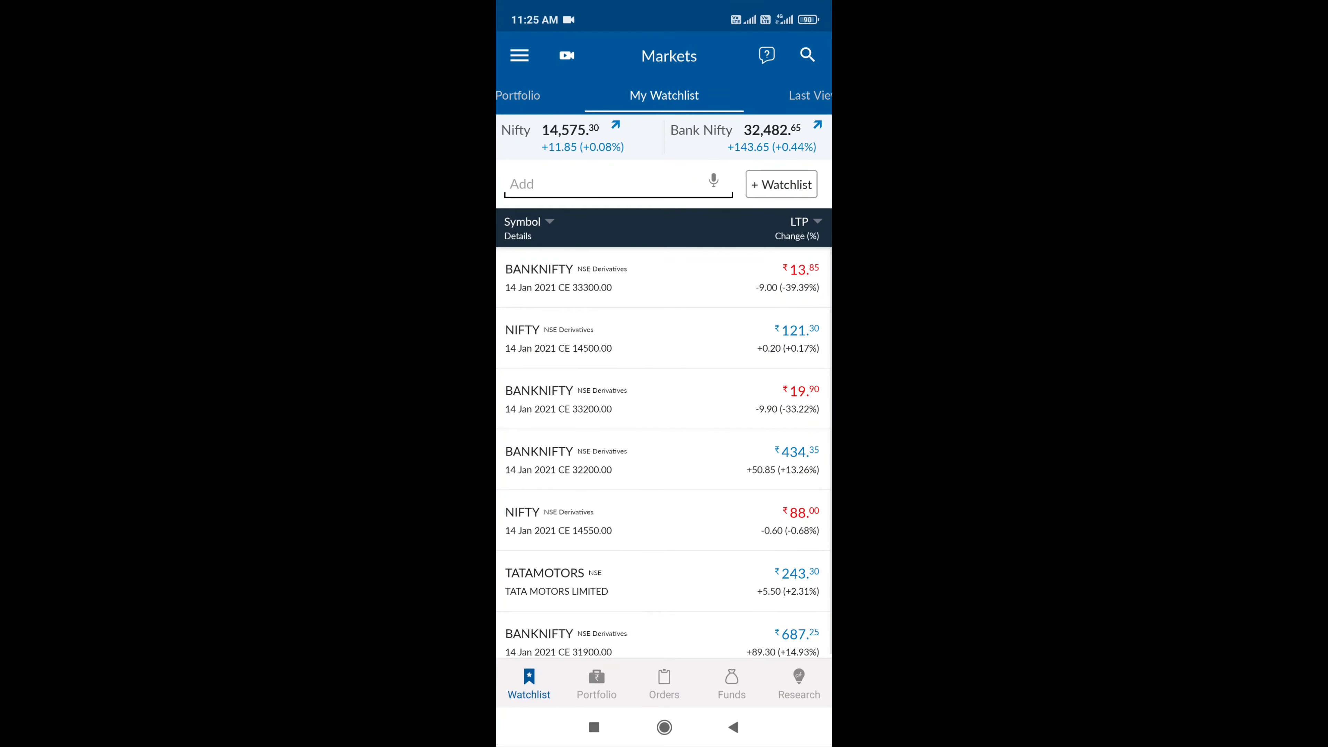
Step: Show the day's positions with the closed BANKNIFTY intraday trade at ₹2593.50 gain
left_click(664, 683)
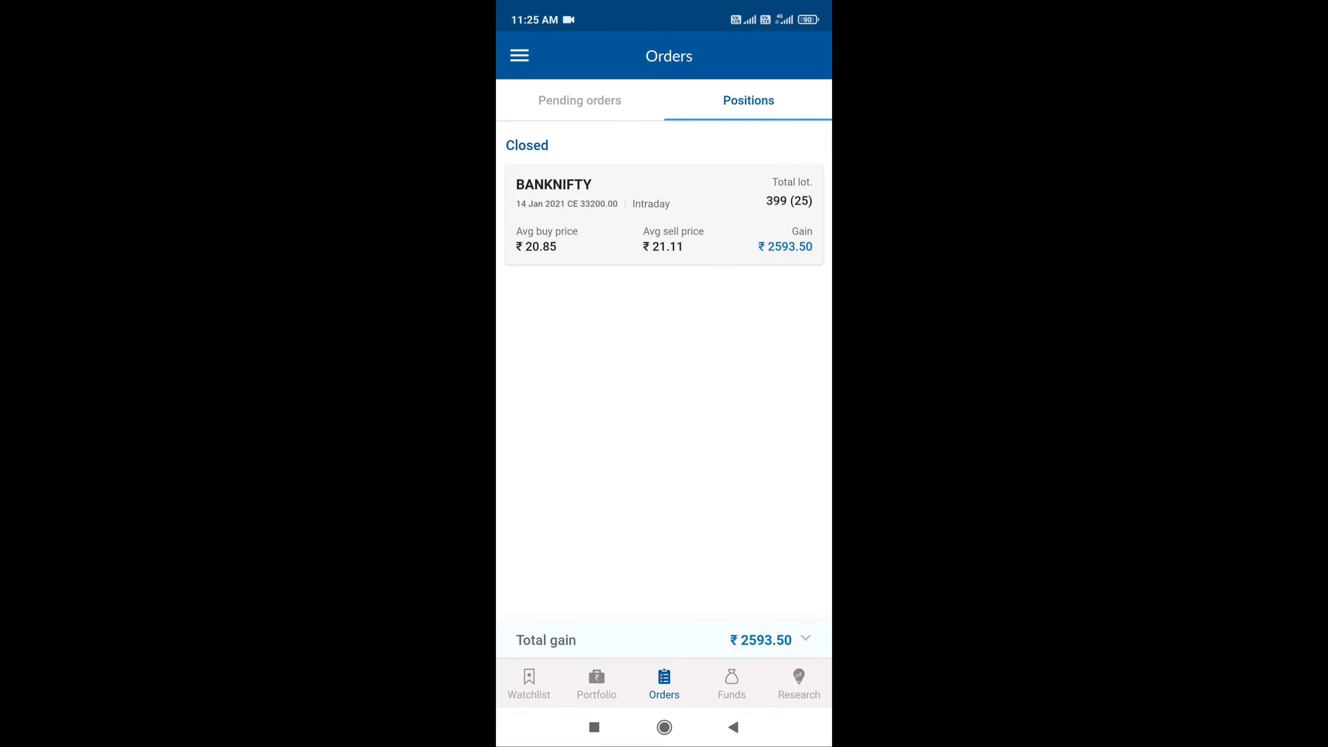
Step: View the Funds screen with ₹4,014.00 available margin, then bring up recent apps
left_click(731, 682)
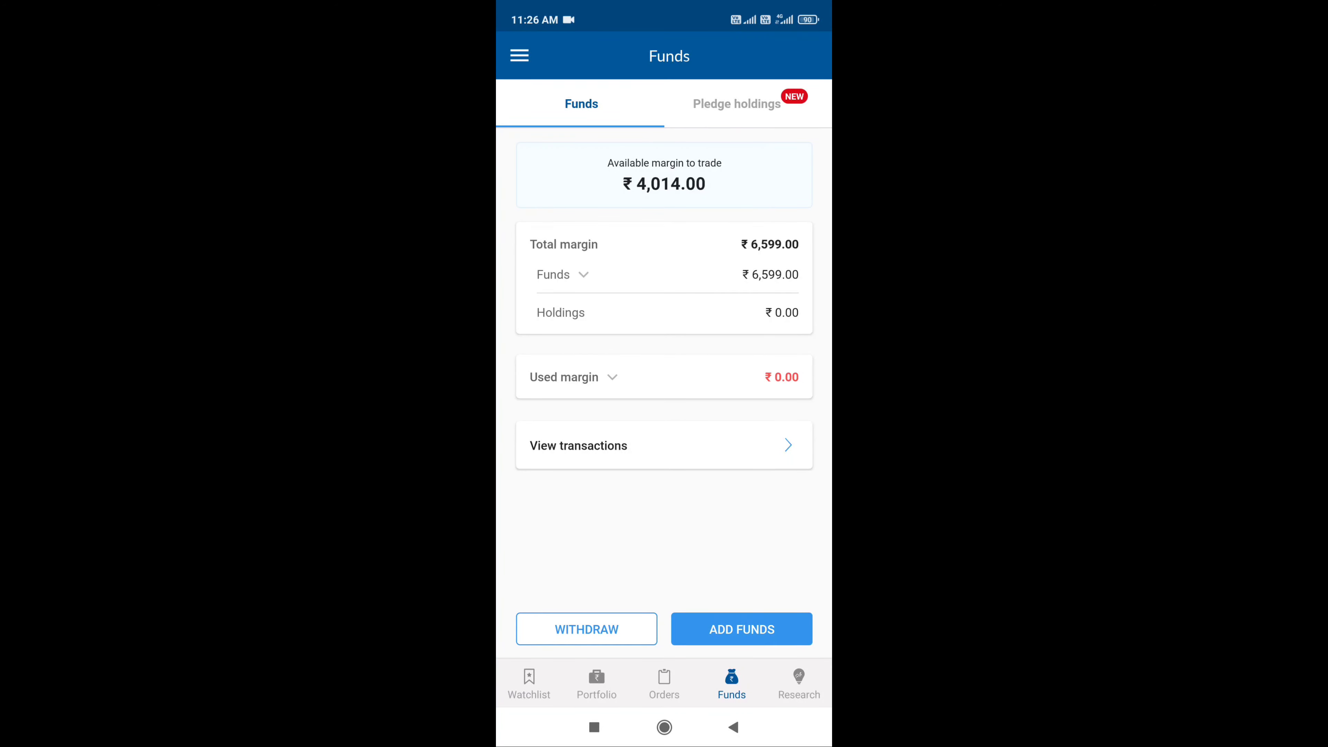
left_click(529, 682)
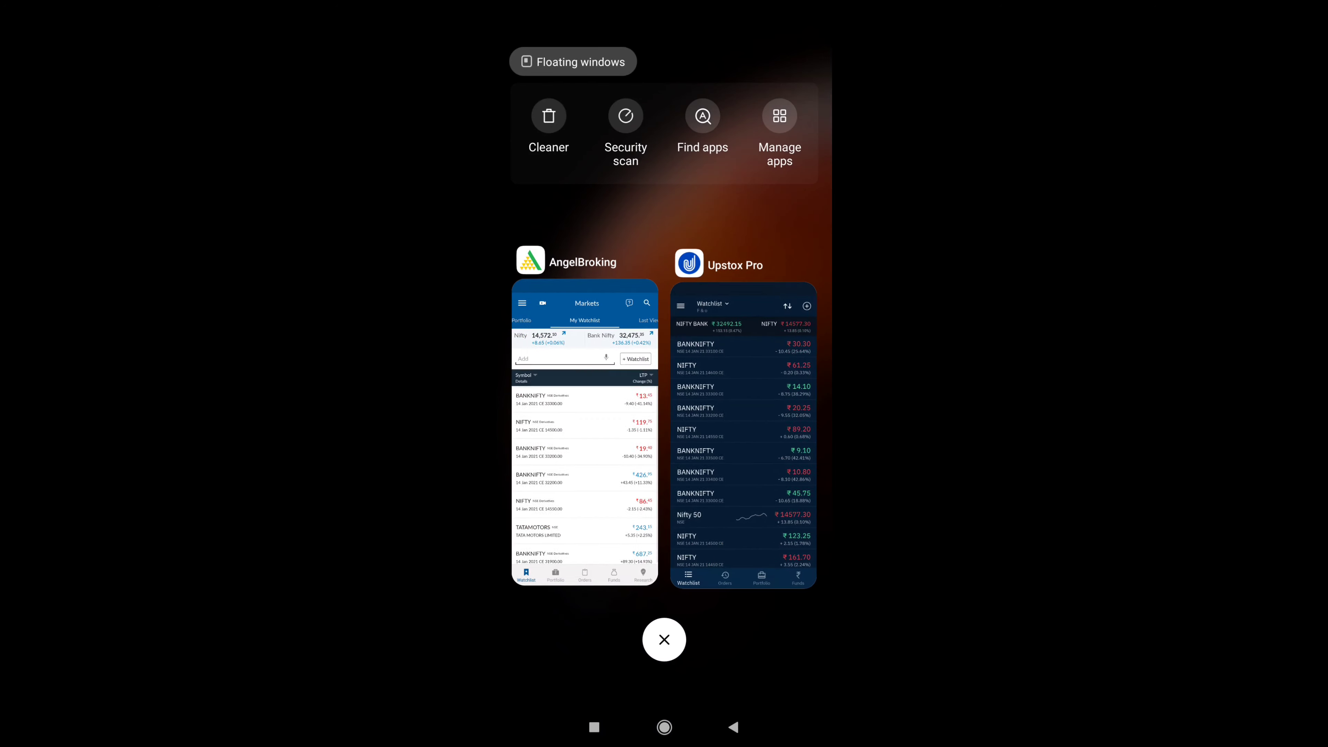
Step: Switch to Upstox Pro's F&O watchlist, return to Angel Broking and show Funds again
left_click(744, 441)
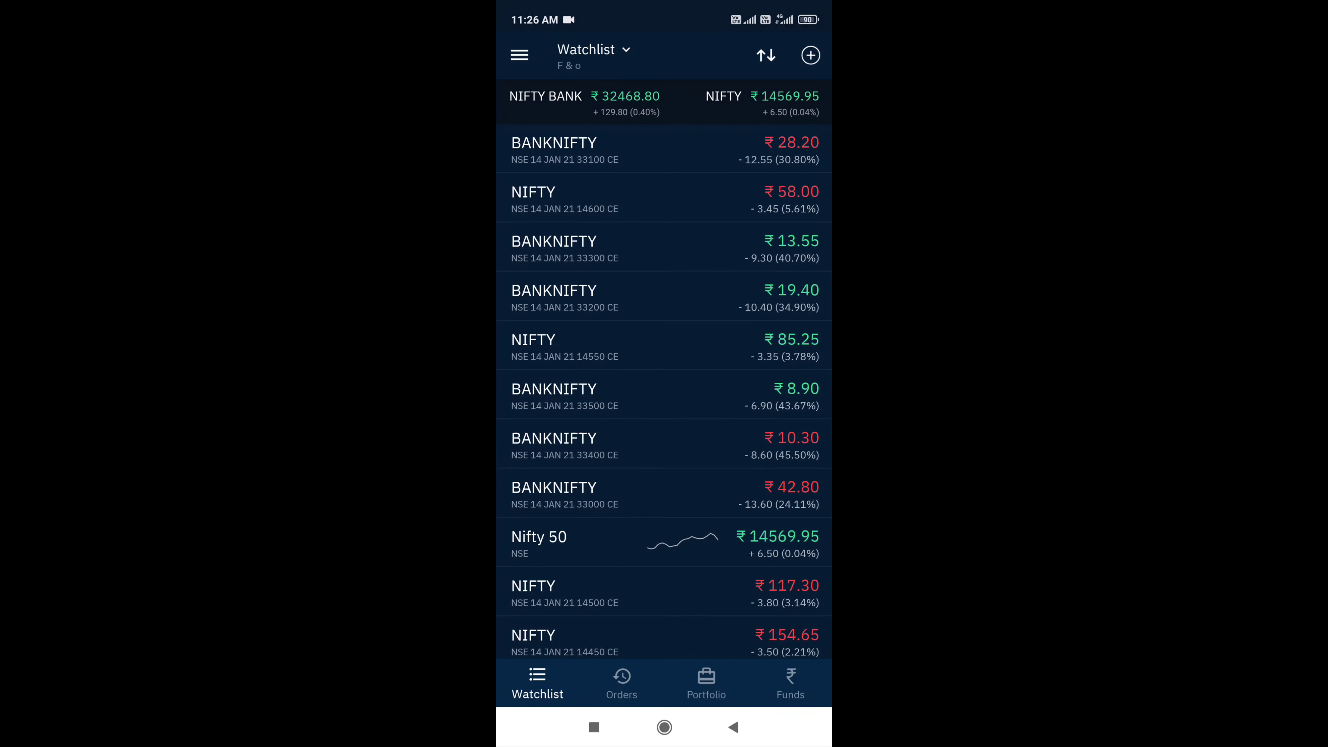
left_click(555, 298)
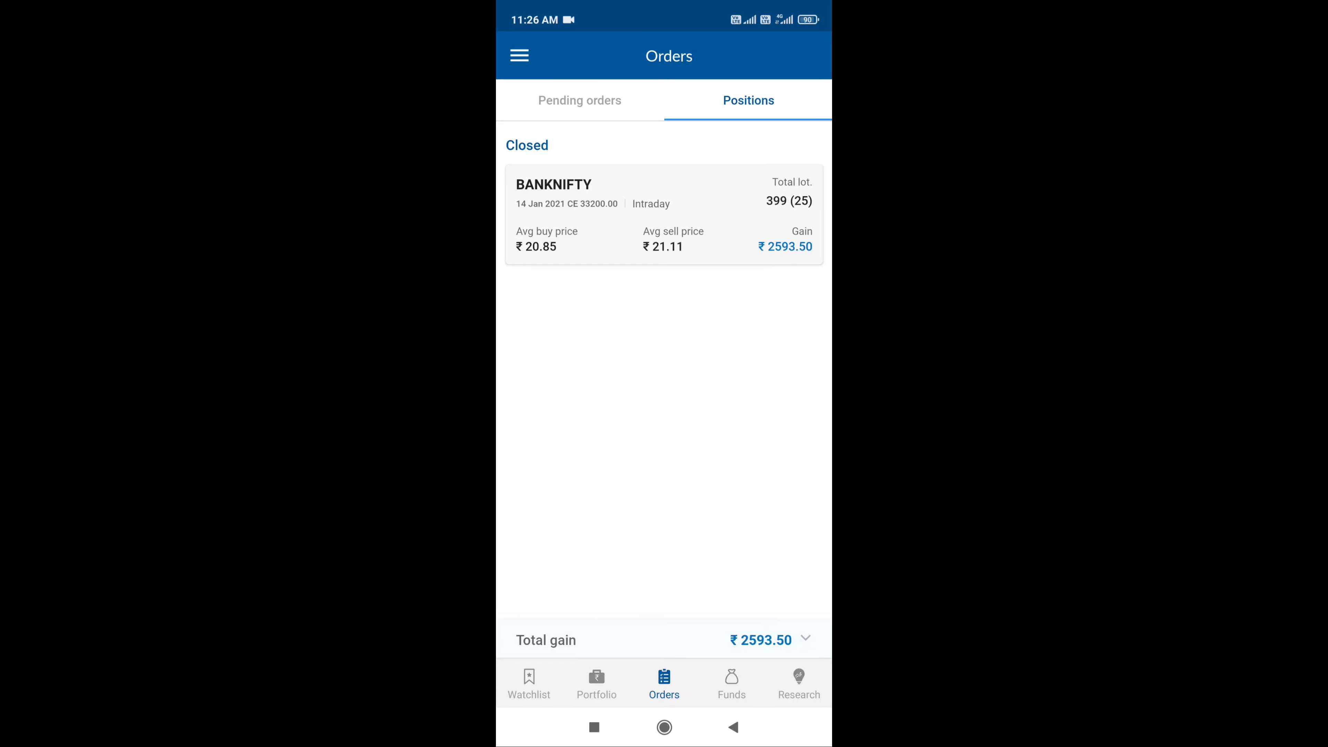
left_click(731, 682)
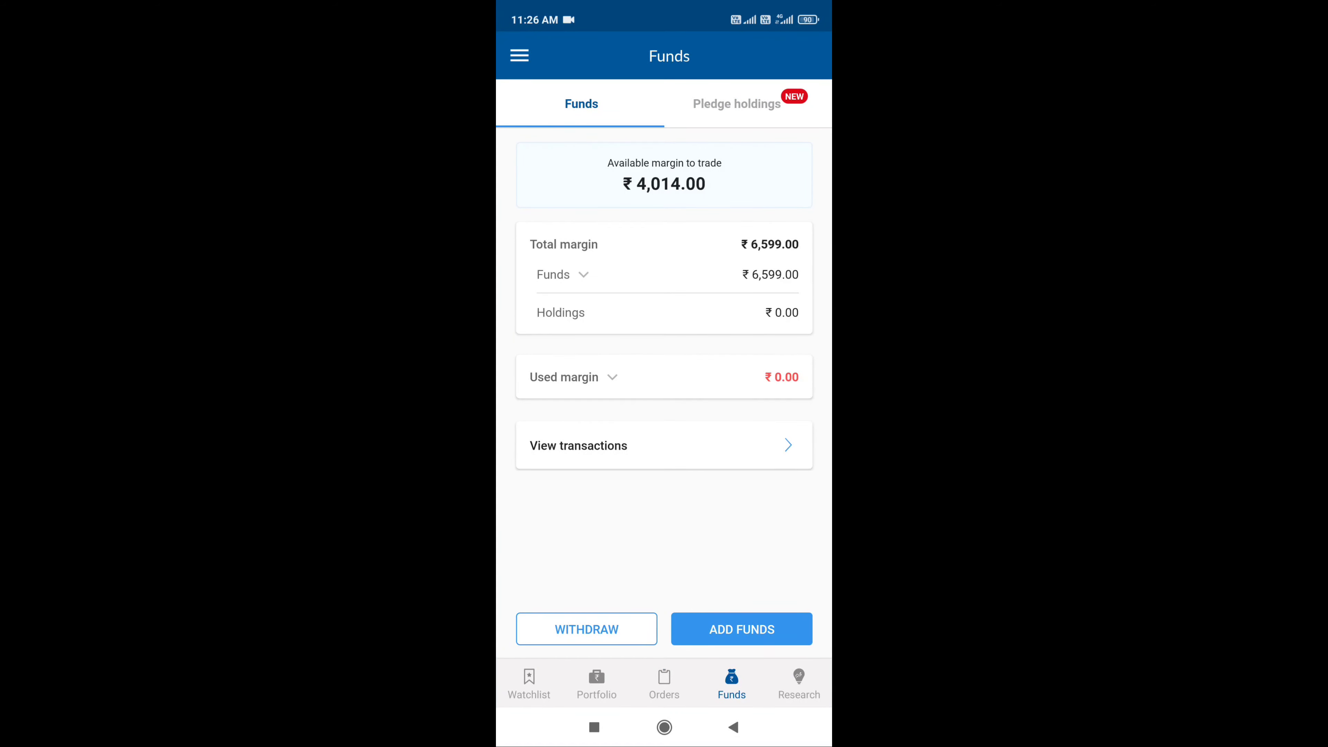